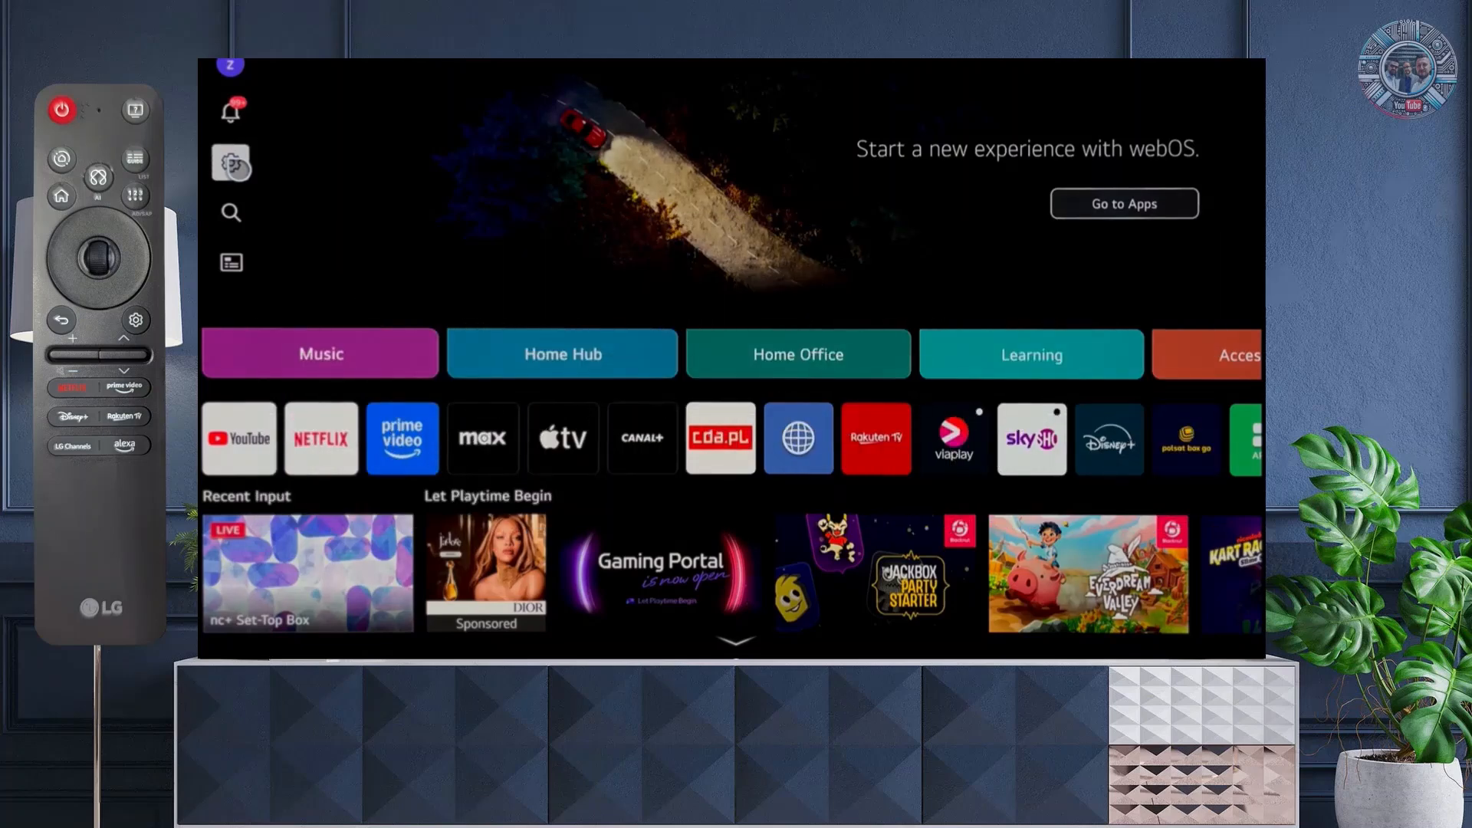
Open the Settings gear and choose General from the side list
{"action": "left_click", "coordinate": [230, 163]}
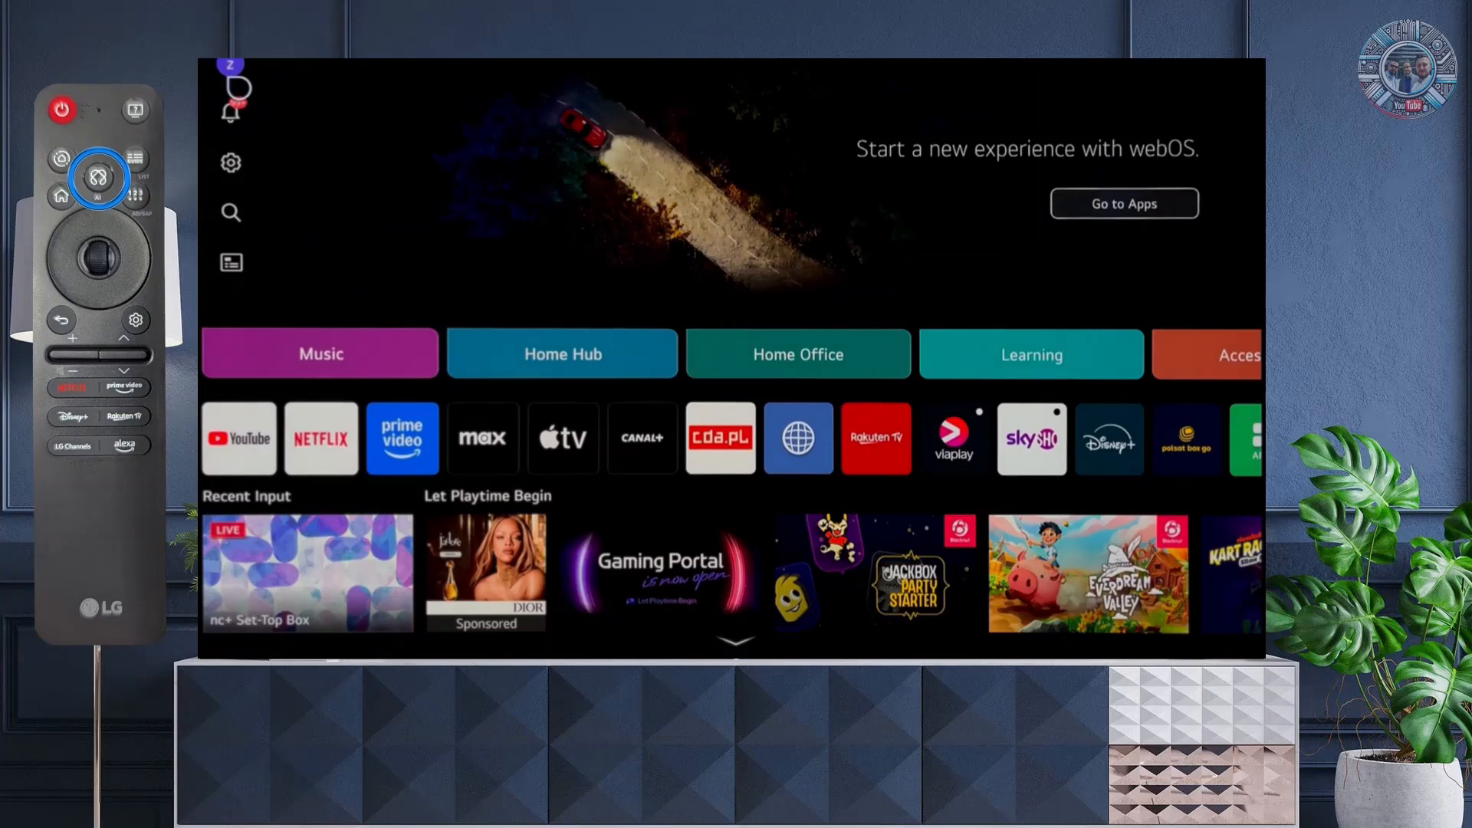
{"action": "left_click", "coordinate": [230, 162]}
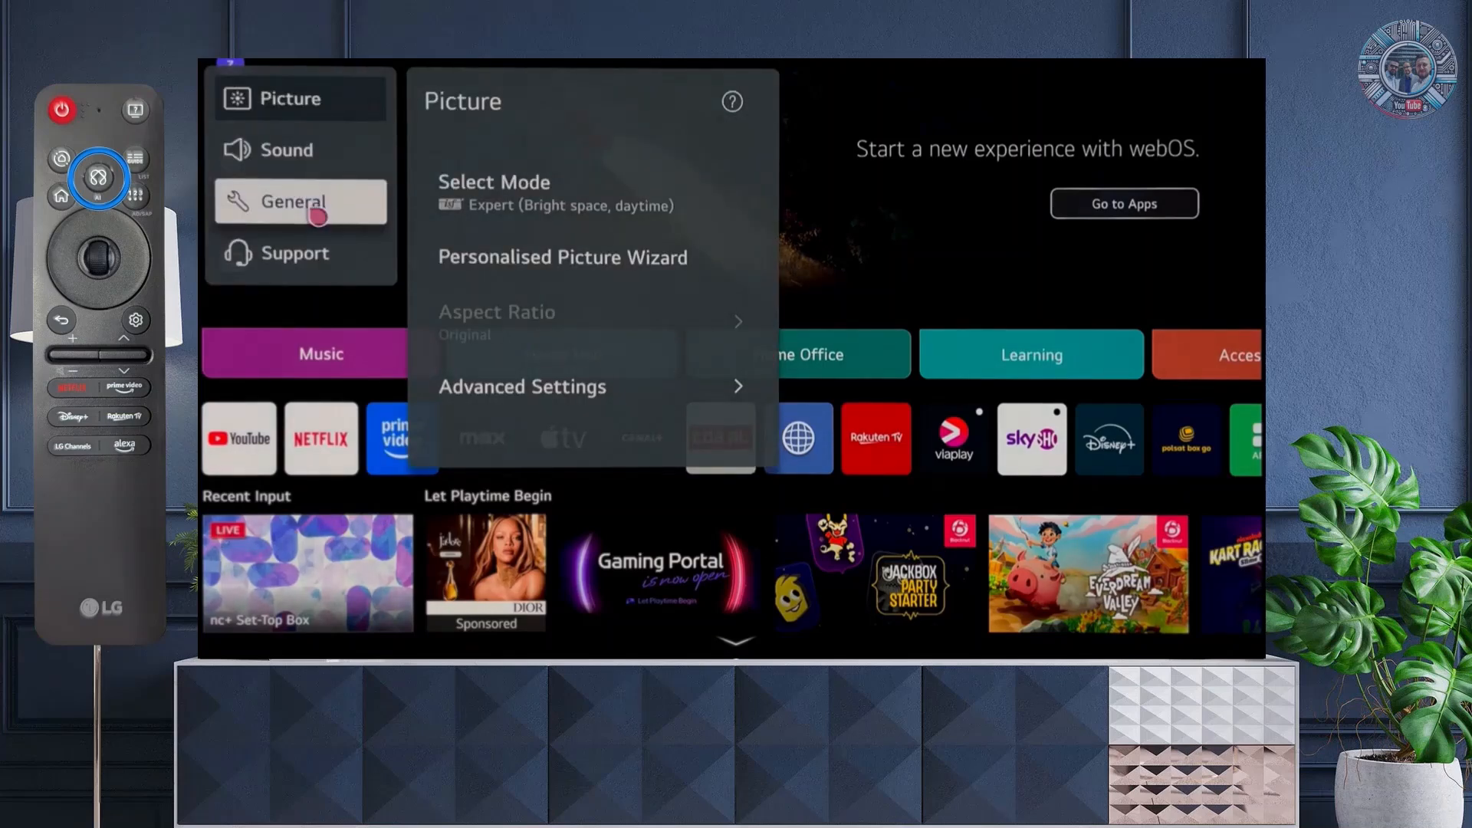
{"action": "left_click", "coordinate": [301, 202]}
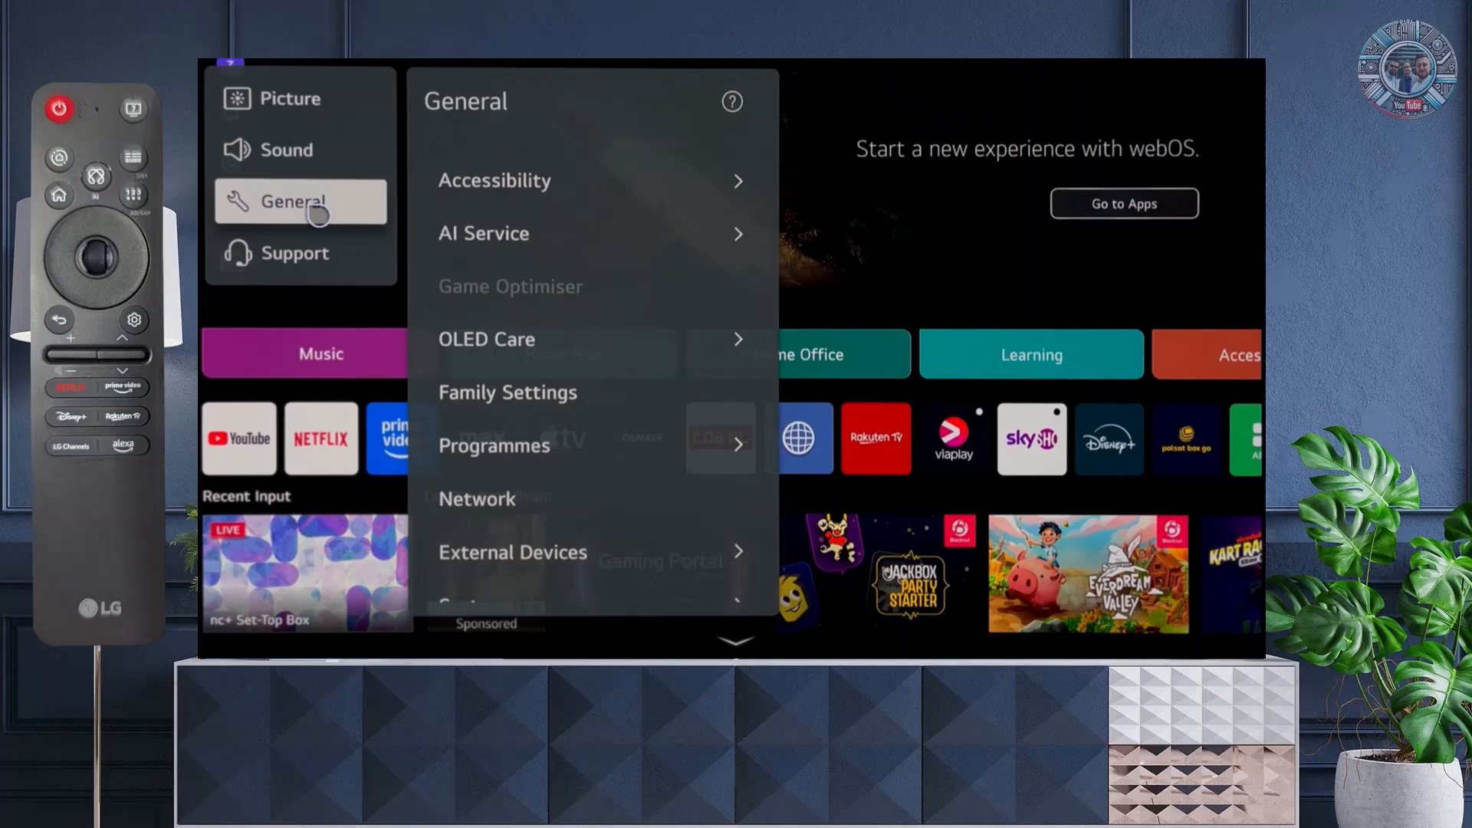
{"action": "mouse_move", "coordinate": [606, 362]}
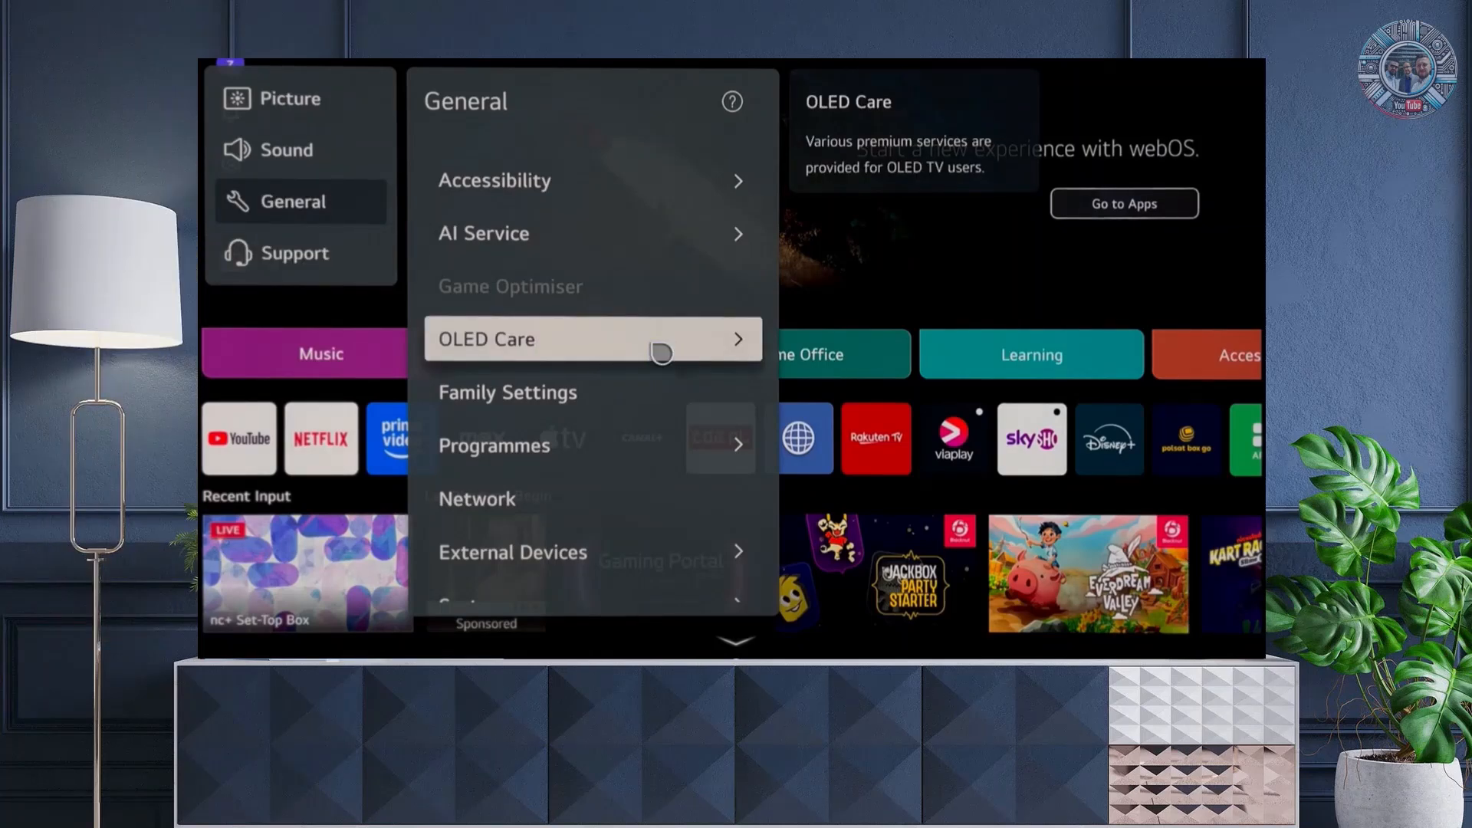
Open OLED Care and view Care Picture Settings, where Off is selected
{"action": "left_click", "coordinate": [591, 340]}
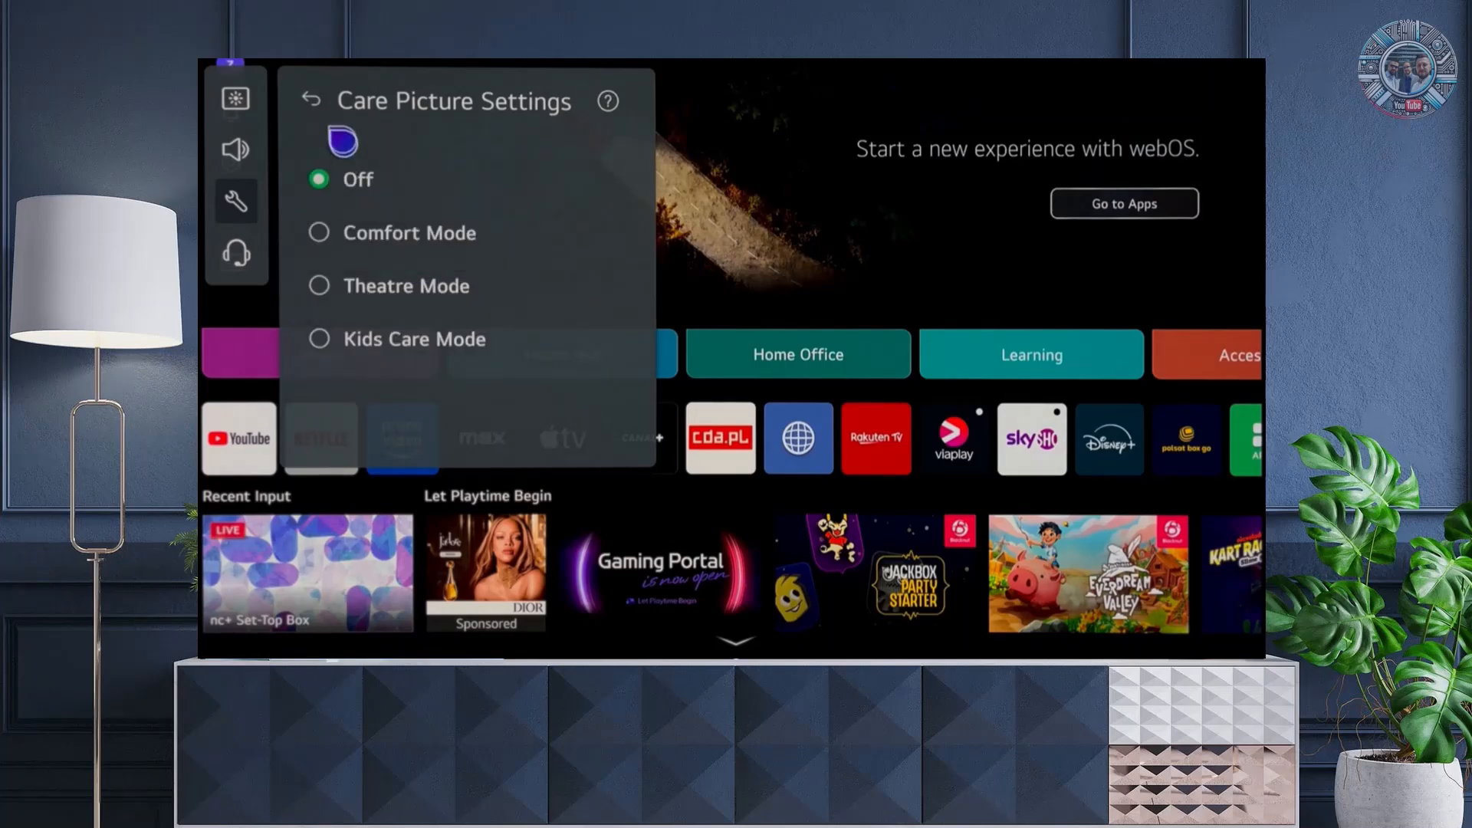
Go back to the OLED Care menu, showing Care Picture Settings as Off
{"action": "left_click", "coordinate": [311, 101]}
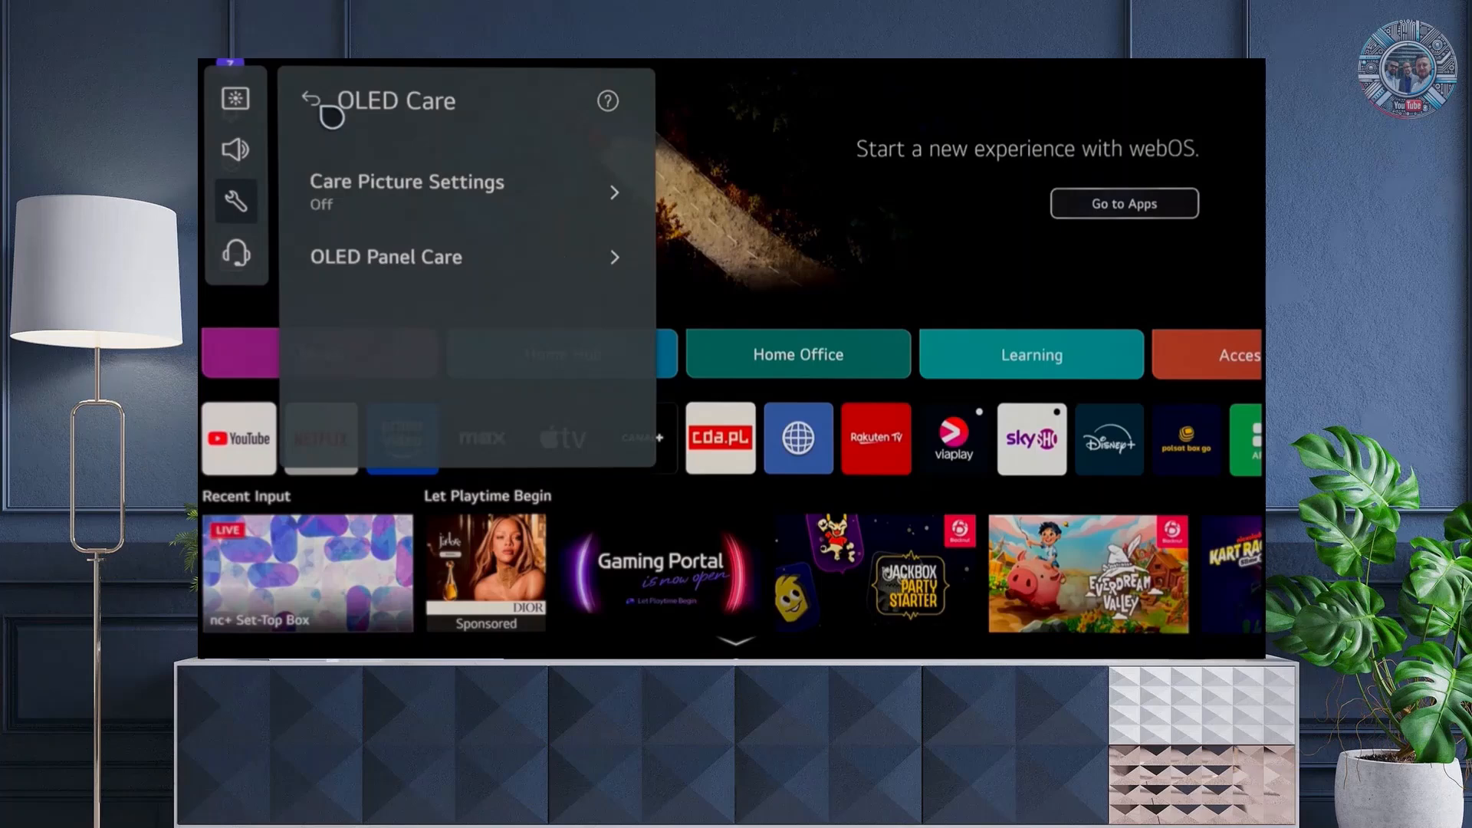
{"action": "mouse_move", "coordinate": [491, 272]}
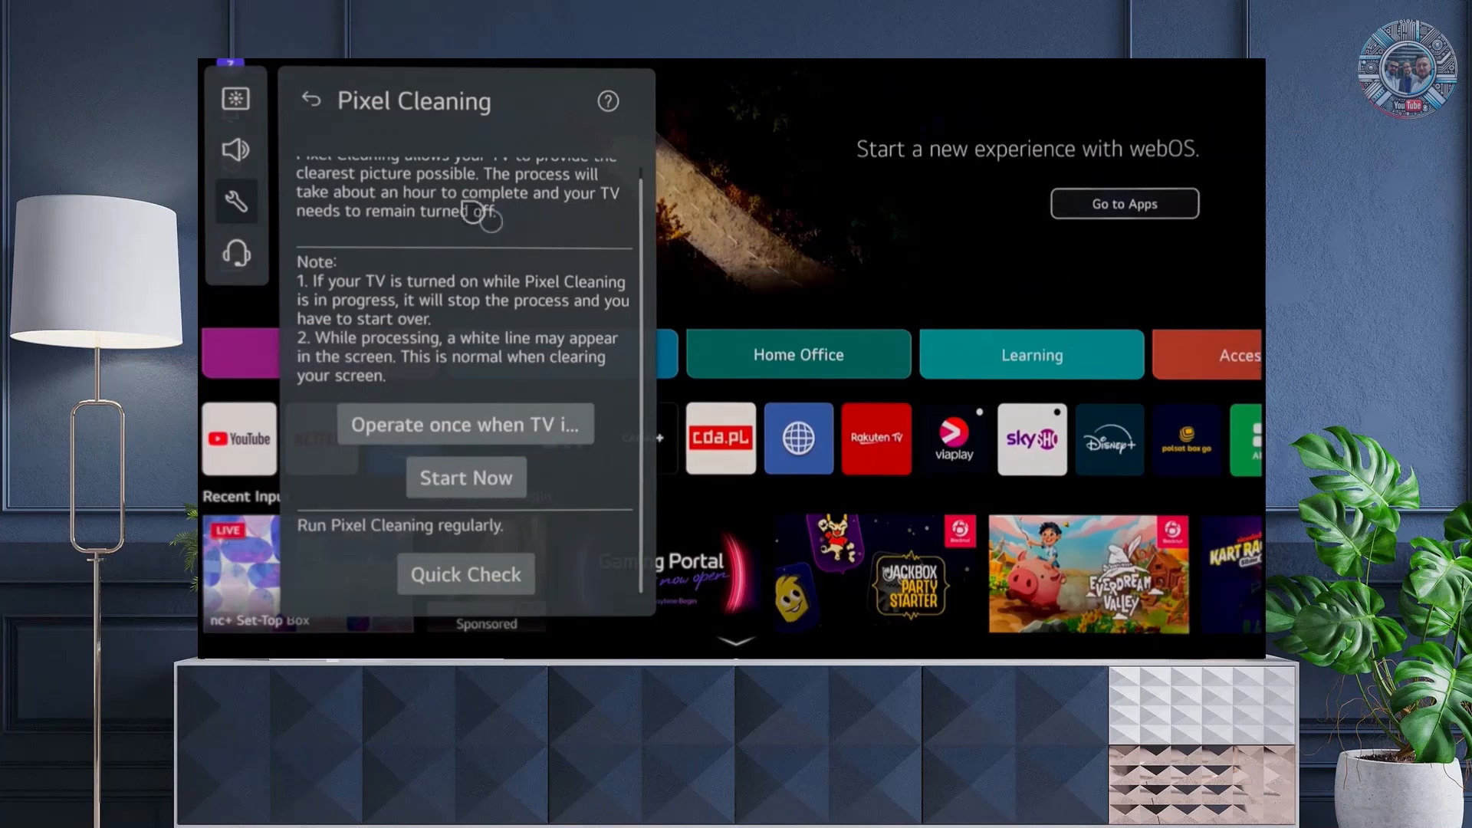
Return to OLED Panel Care to review Screen Move, then exit to home
{"action": "left_click", "coordinate": [312, 101]}
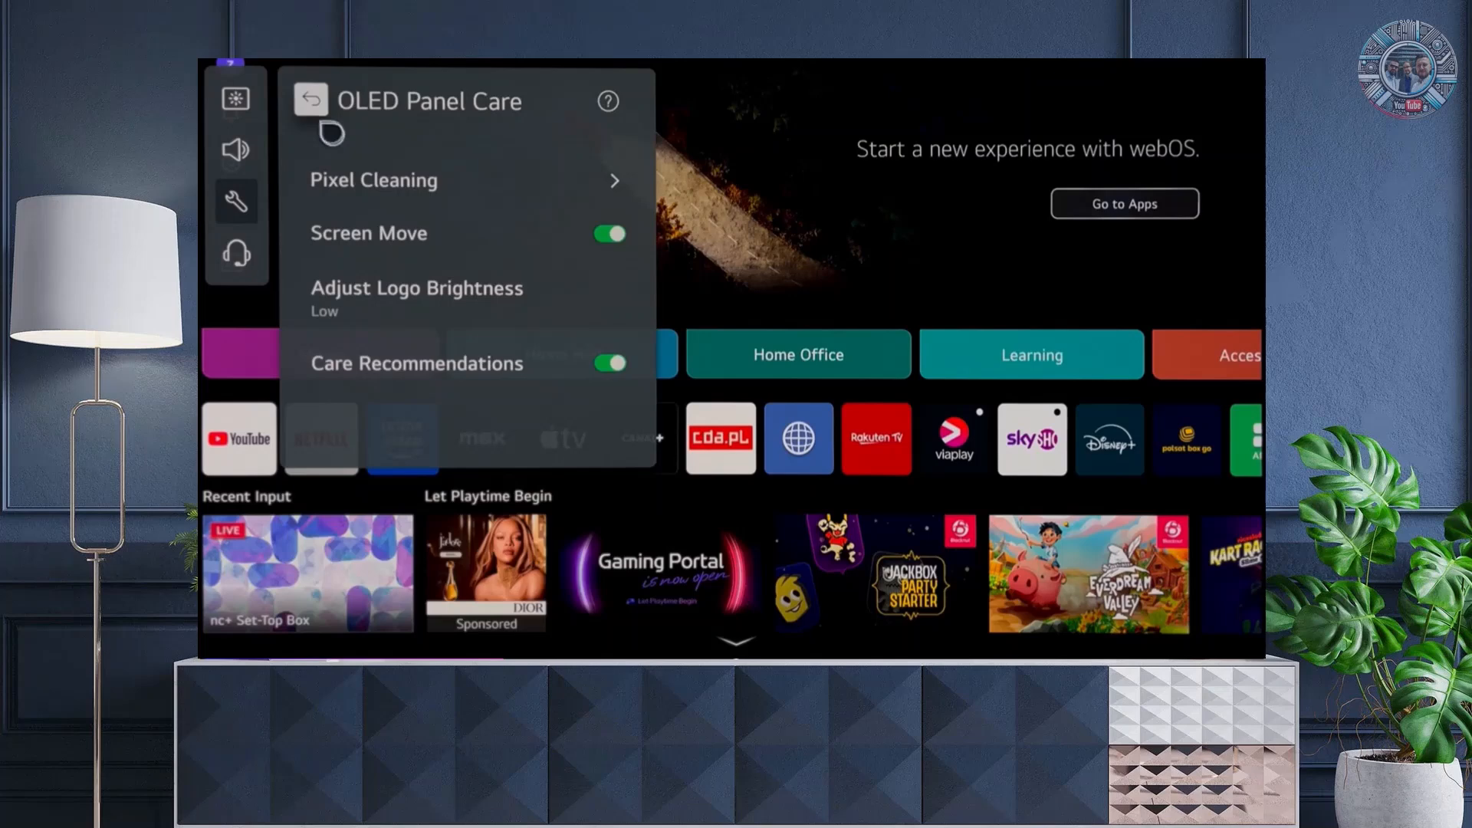
{"action": "mouse_move", "coordinate": [400, 245]}
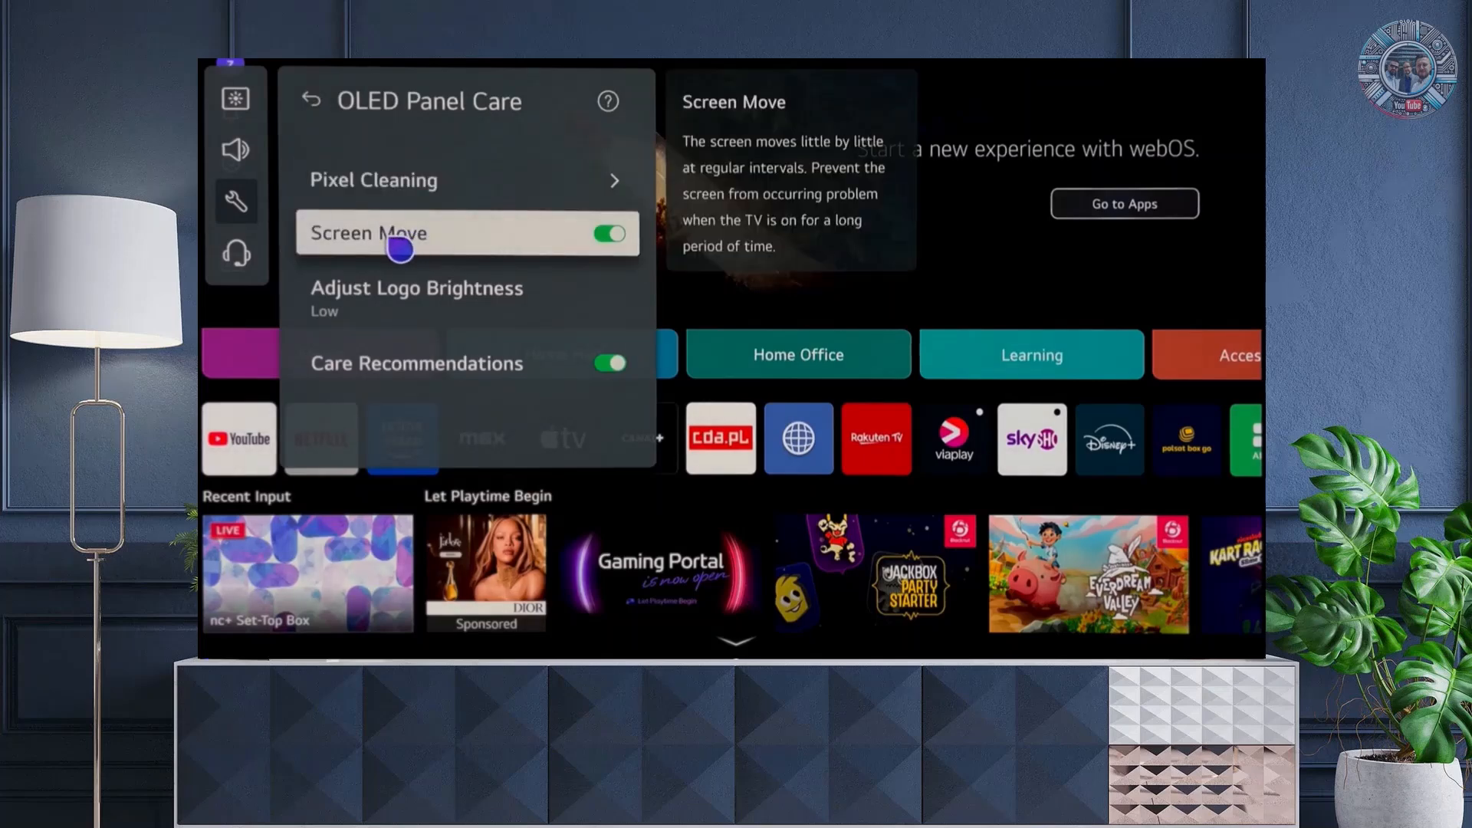
{"action": "mouse_move", "coordinate": [471, 250]}
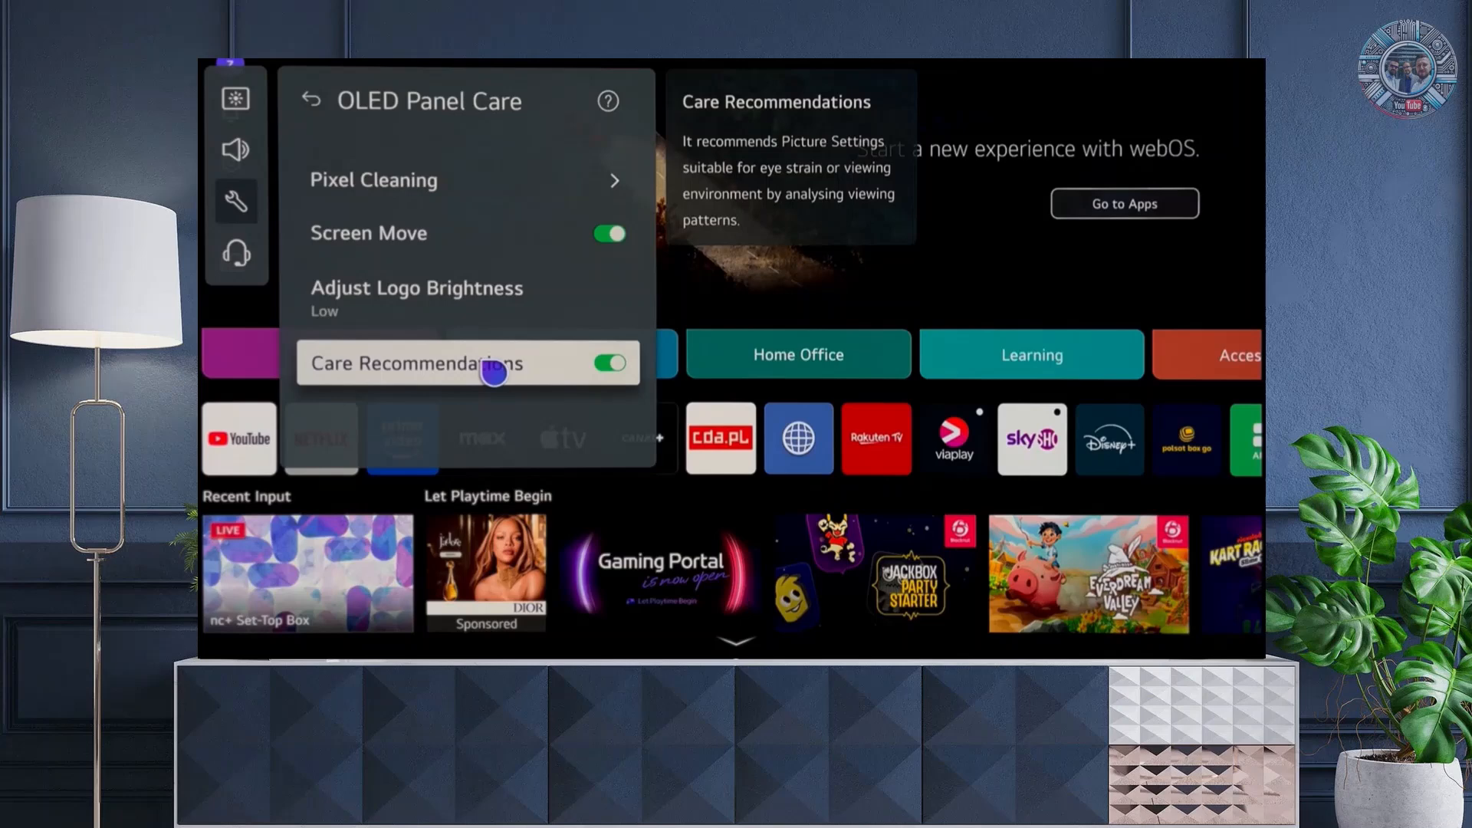
{"action": "mouse_move", "coordinate": [507, 392]}
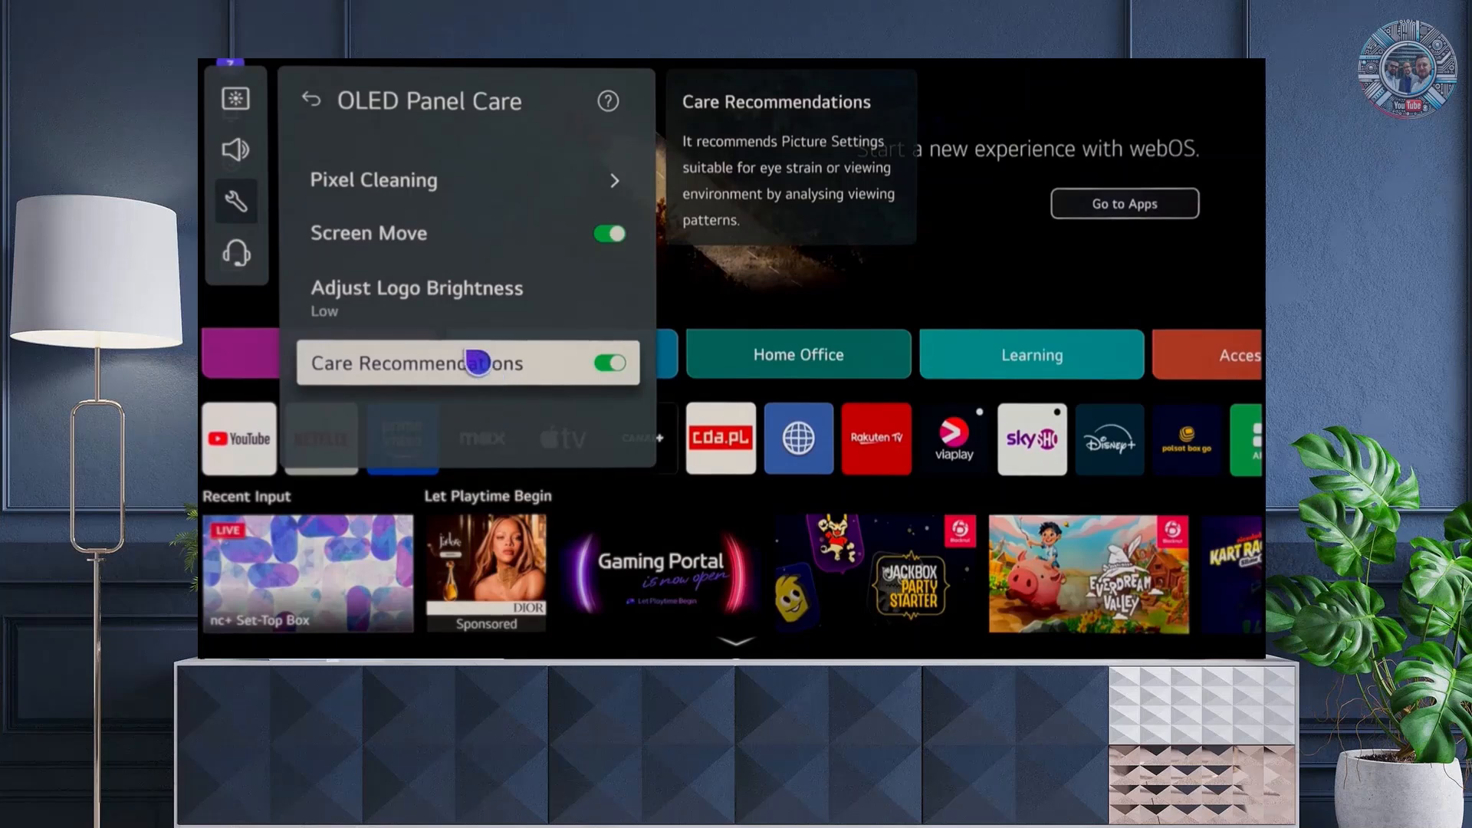
{"action": "left_click", "coordinate": [311, 102]}
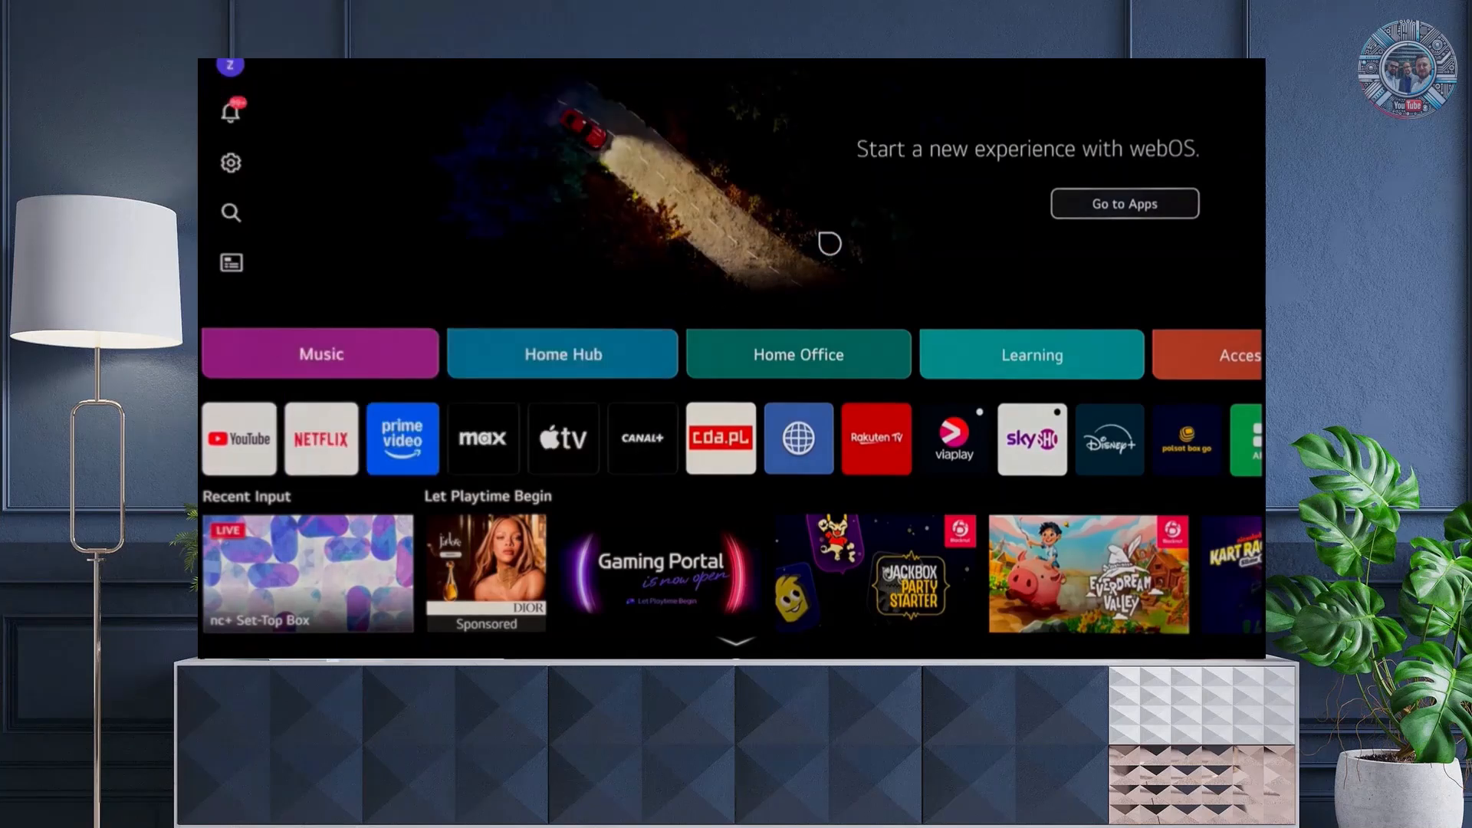